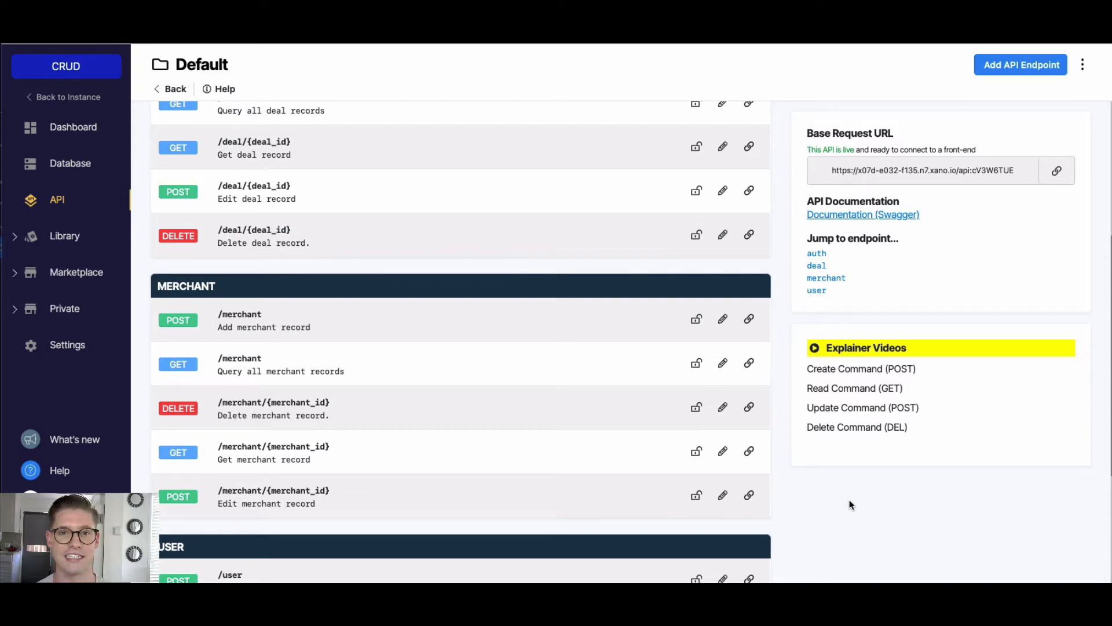
Scroll the API endpoint list down to the MERCHANT section.
{"action": "scroll", "scroll_direction": "down", "scroll_amount": 3}
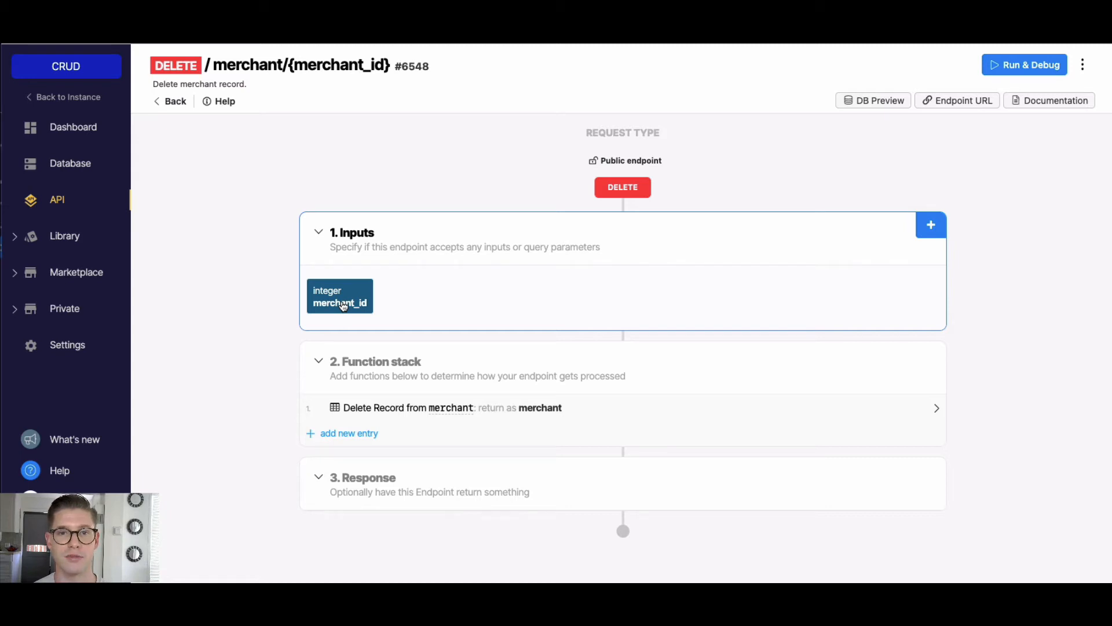
Inspect the Delete Record step of DELETE merchant/{merchant_id}, confirming it matches merchant id to the merchant_id input.
{"action": "left_click", "coordinate": [452, 412]}
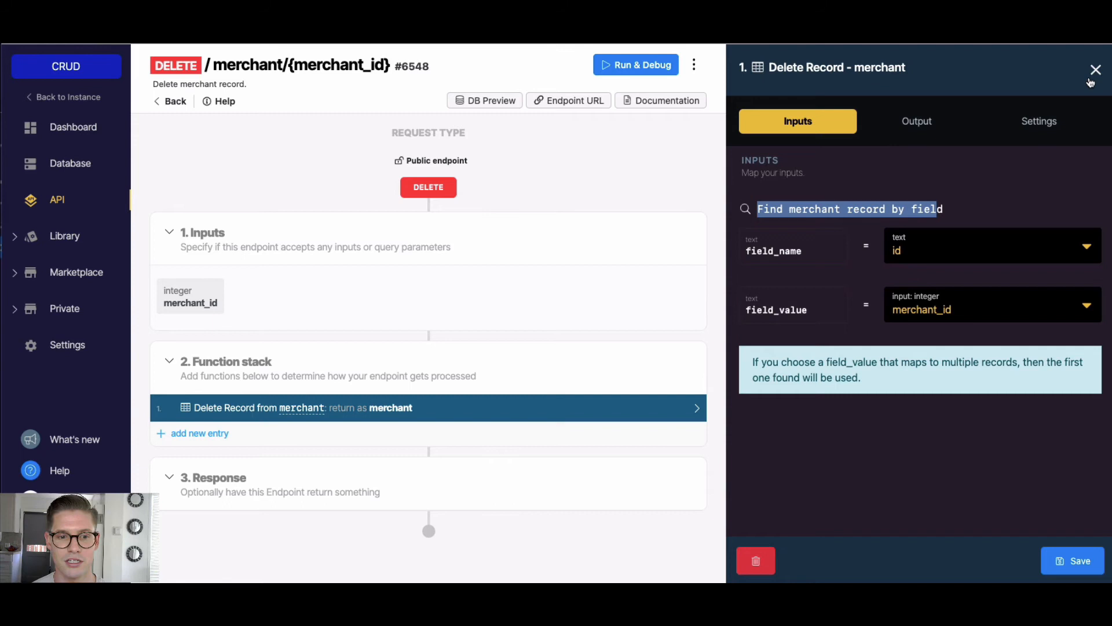
{"action": "left_click", "coordinate": [1090, 69]}
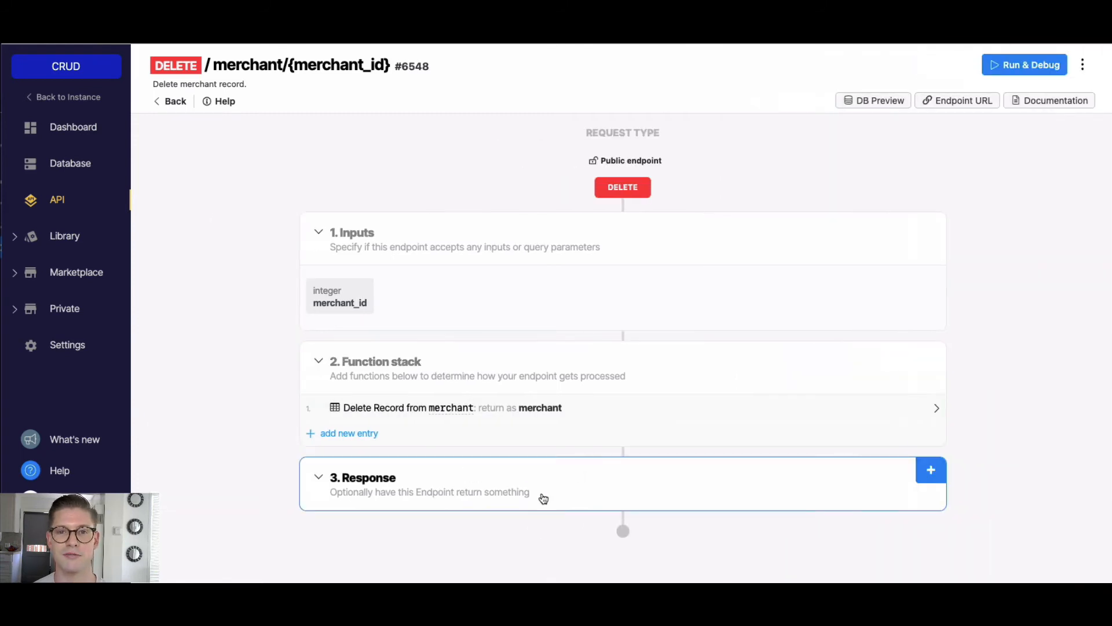
{"action": "mouse_move", "coordinate": [675, 306]}
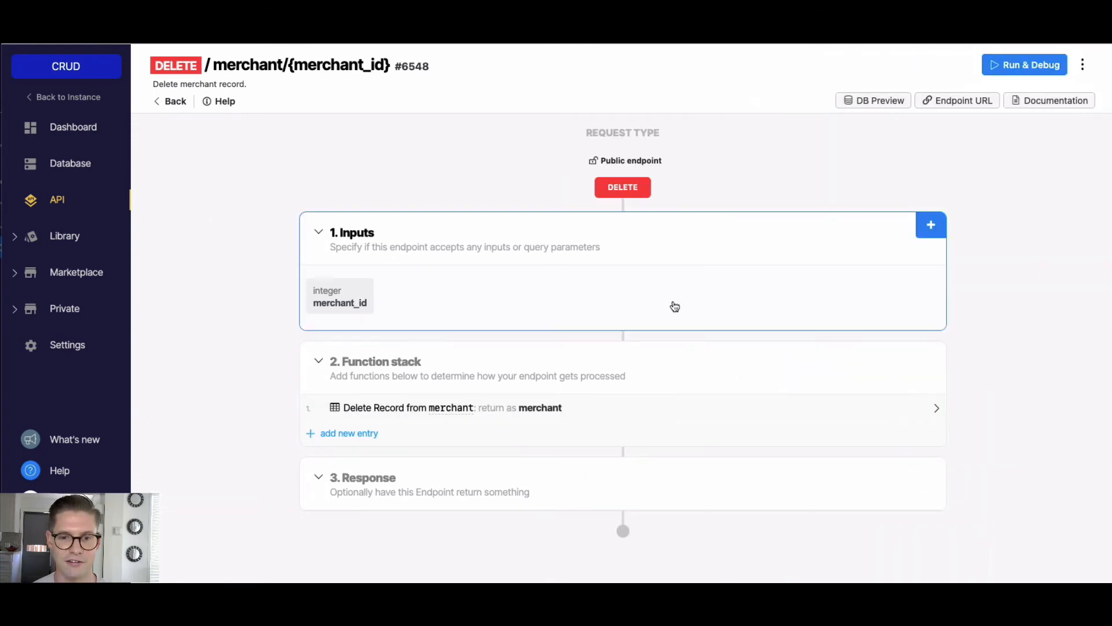
Run the endpoint in Run & Debug with merchant_id 1, then check the merchant table shows only records 2-5.
{"action": "left_click", "coordinate": [1024, 65]}
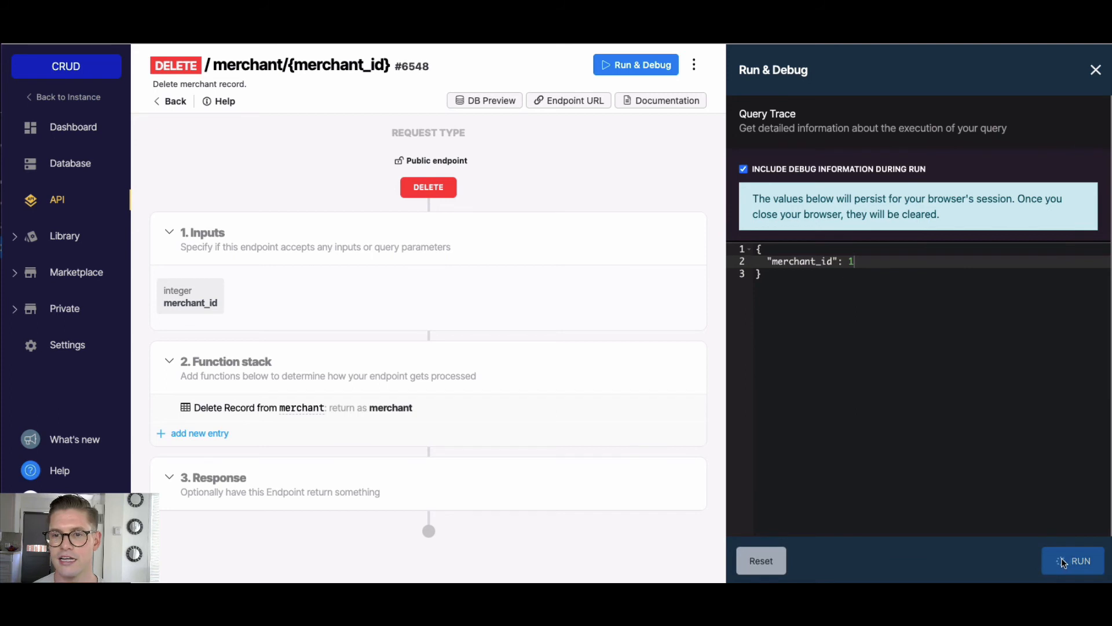
{"action": "left_click", "coordinate": [1072, 561]}
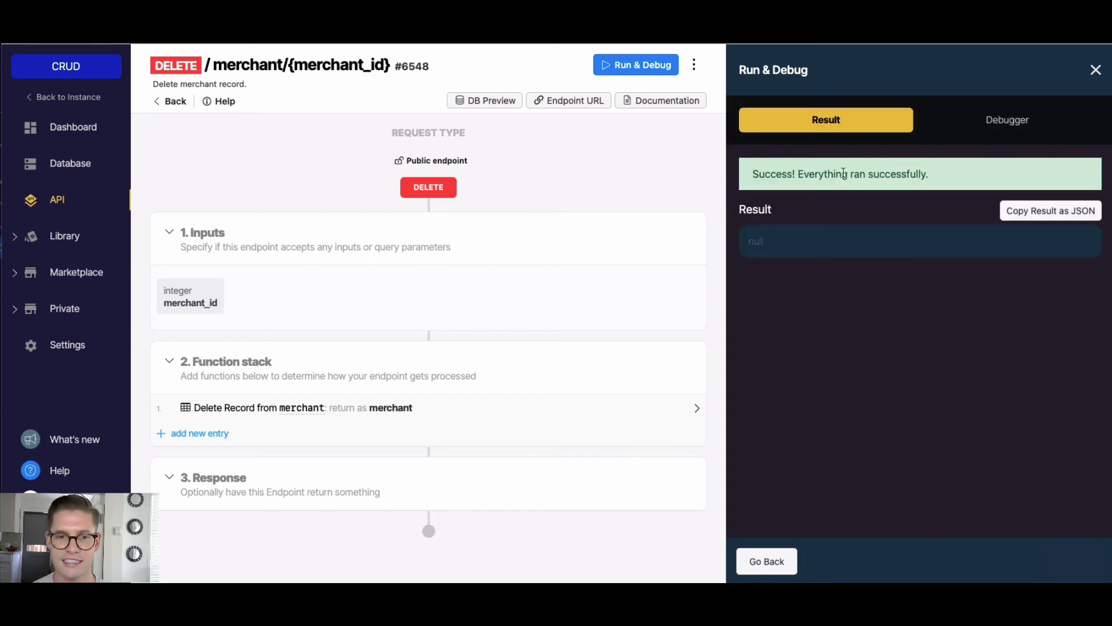
{"action": "mouse_move", "coordinate": [654, 207]}
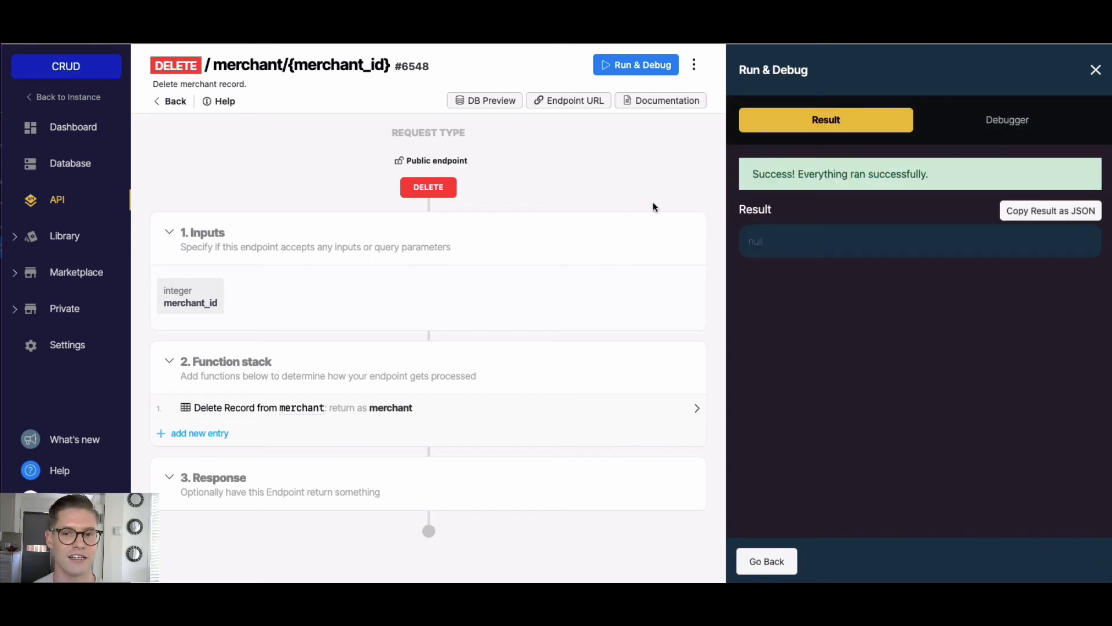
{"action": "left_click", "coordinate": [69, 164]}
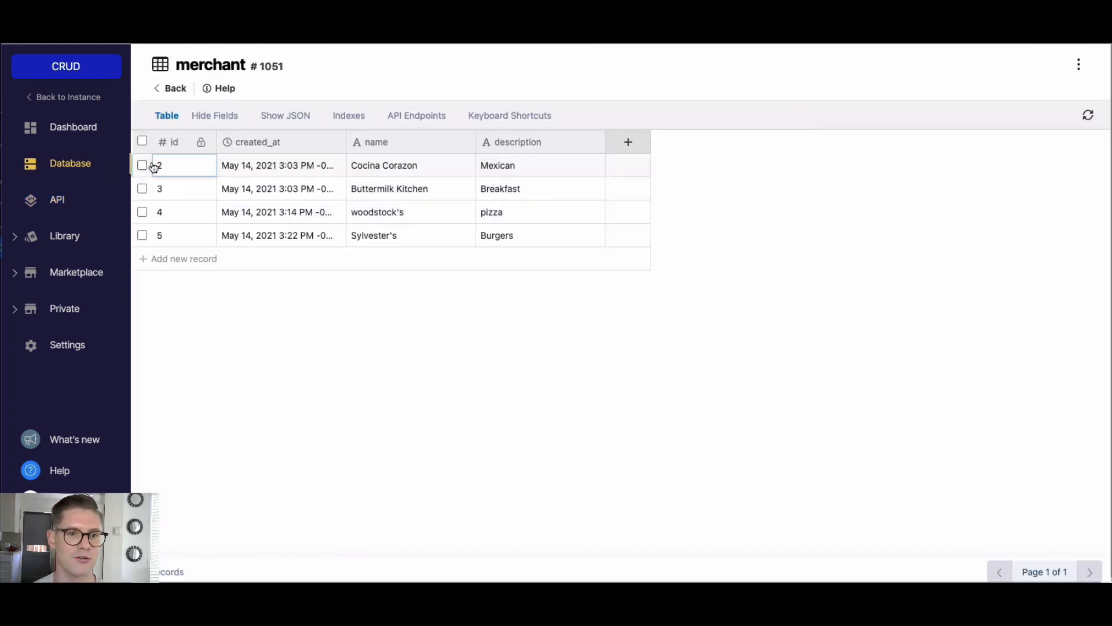
{"action": "mouse_move", "coordinate": [521, 467]}
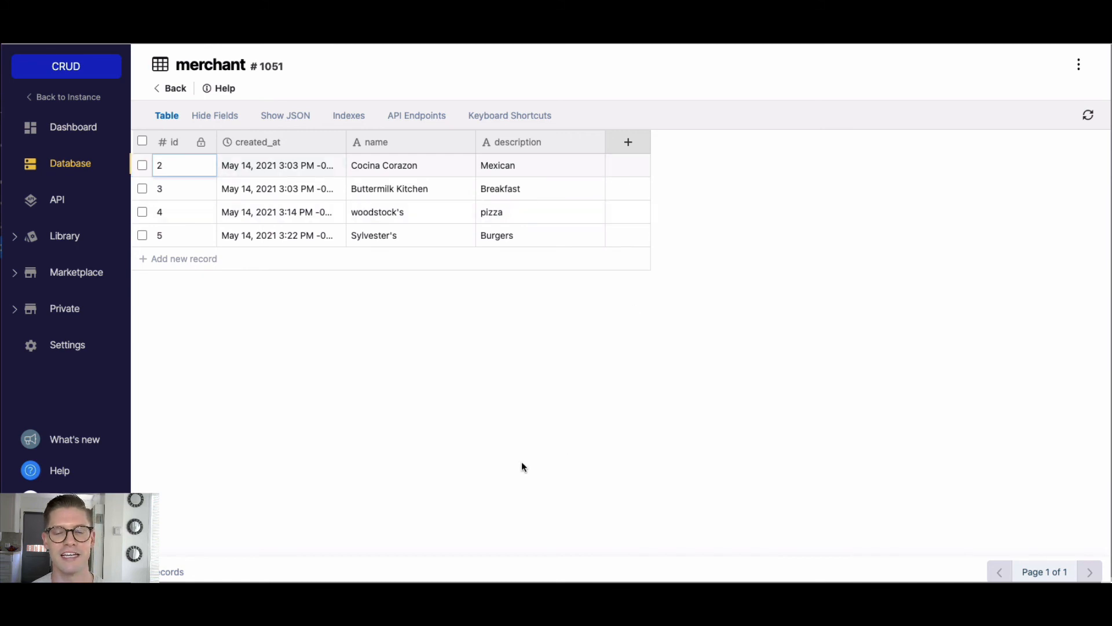
{"action": "mouse_move", "coordinate": [600, 445]}
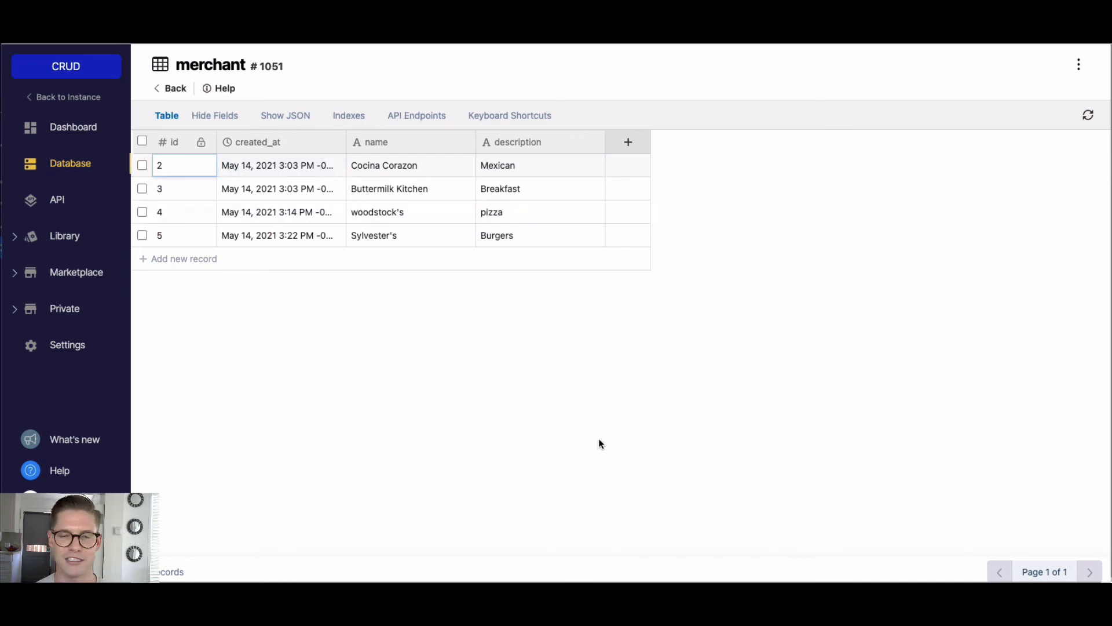